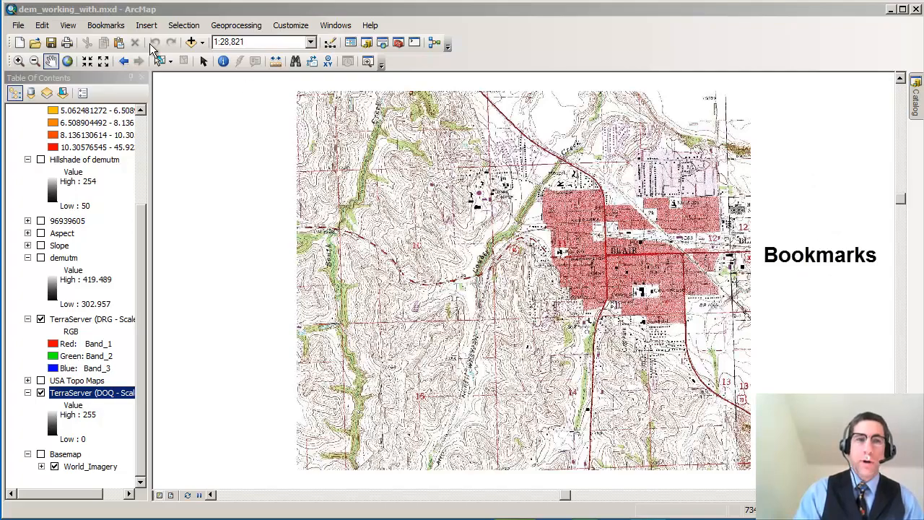
Save the current full topo map view as the bookmark 'Full DRG Extent'.
{"action": "left_click", "coordinate": [106, 25]}
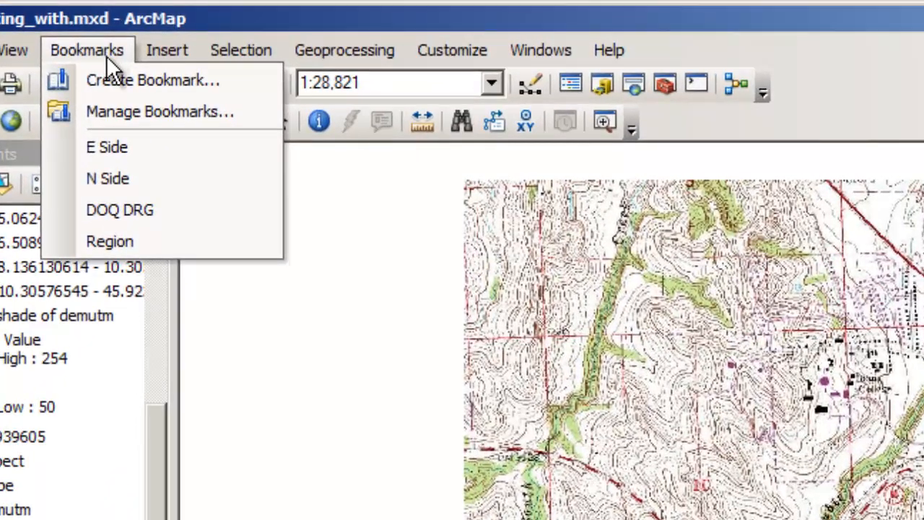
{"action": "left_click", "coordinate": [151, 80]}
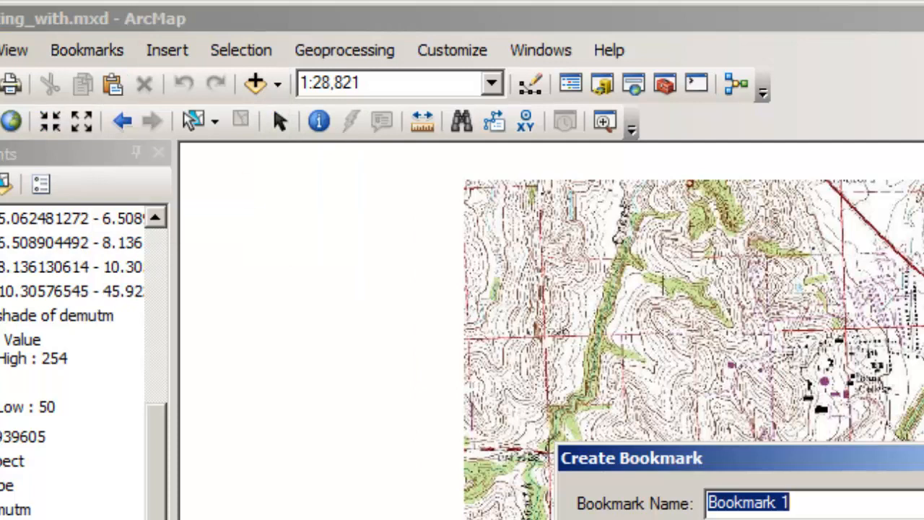
{"action": "type", "text": "Full D"}
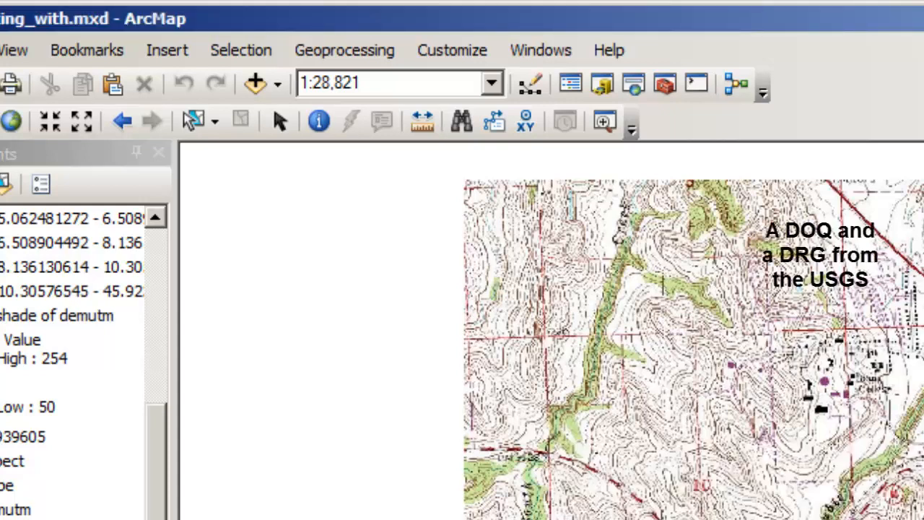
Zoom into the town blocks, then jump back to a saved bookmark view.
{"action": "left_click", "coordinate": [87, 50]}
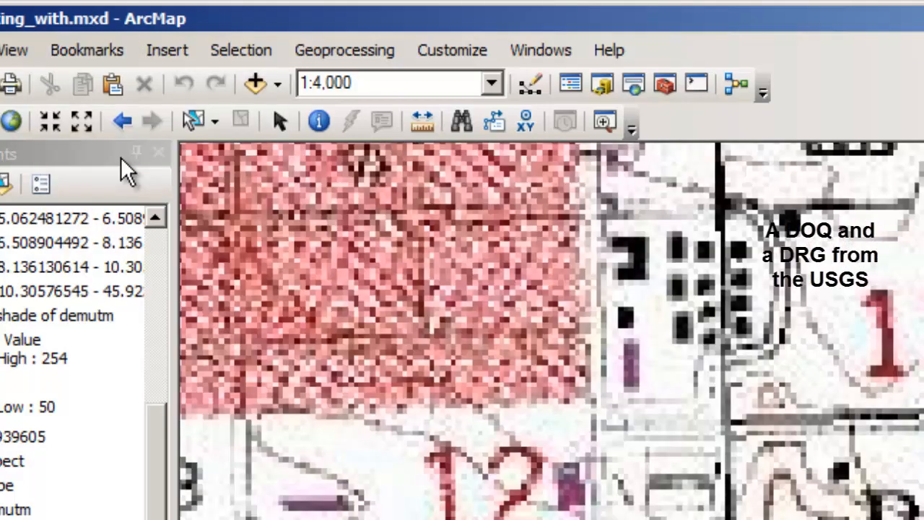
{"action": "left_click", "coordinate": [86, 50]}
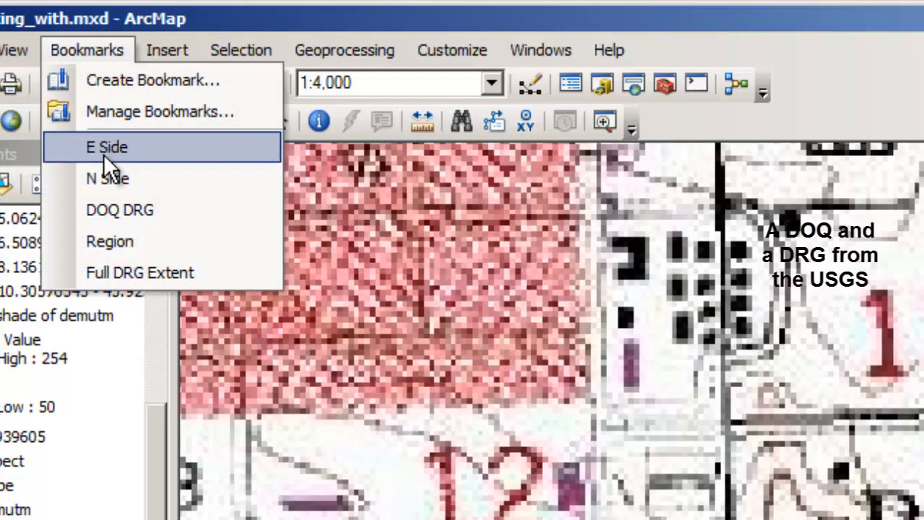
{"action": "left_click", "coordinate": [107, 146]}
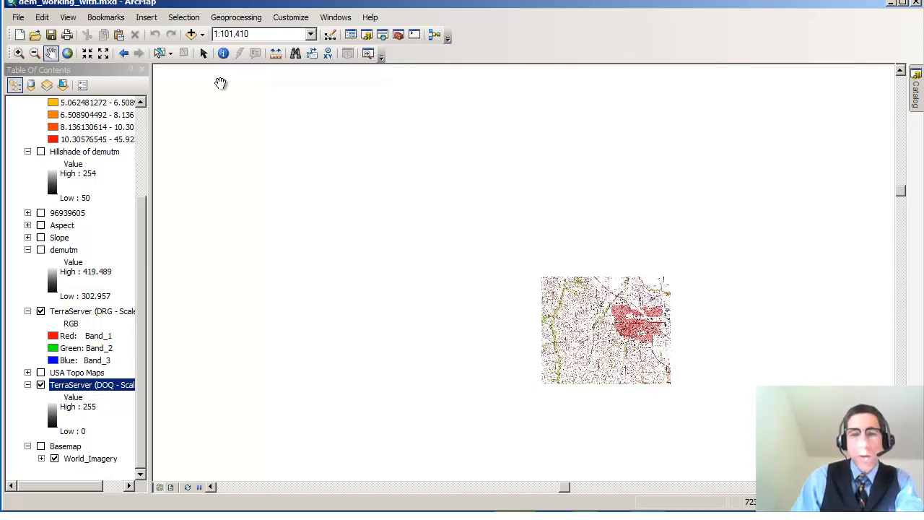
{"action": "mouse_move", "coordinate": [449, 232]}
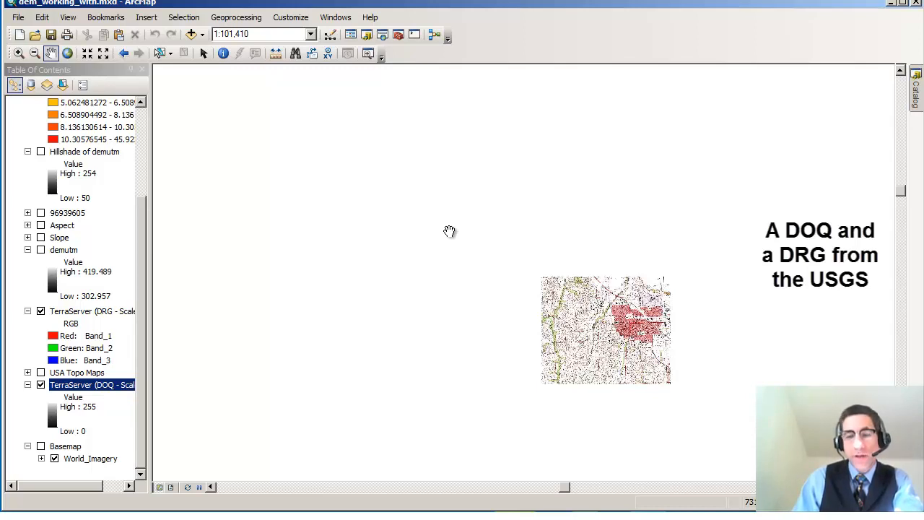
{"action": "mouse_move", "coordinate": [114, 436]}
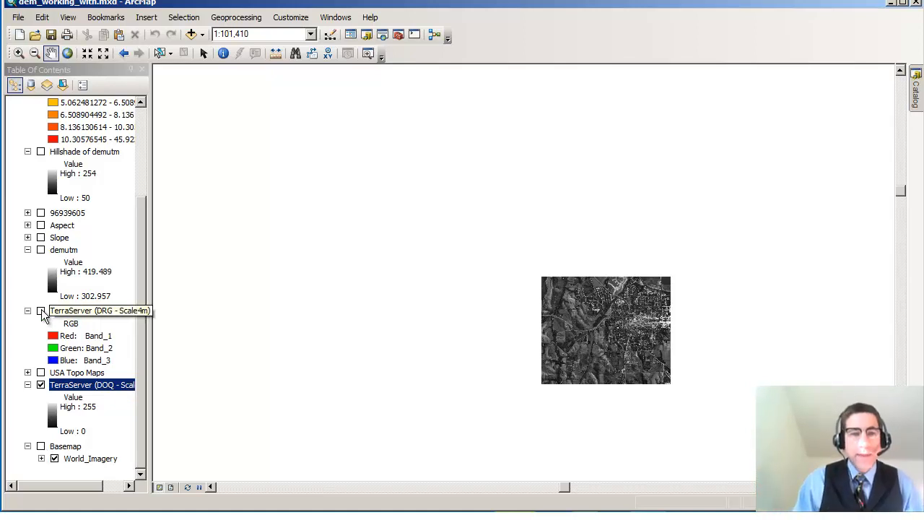
{"action": "left_click", "coordinate": [41, 310]}
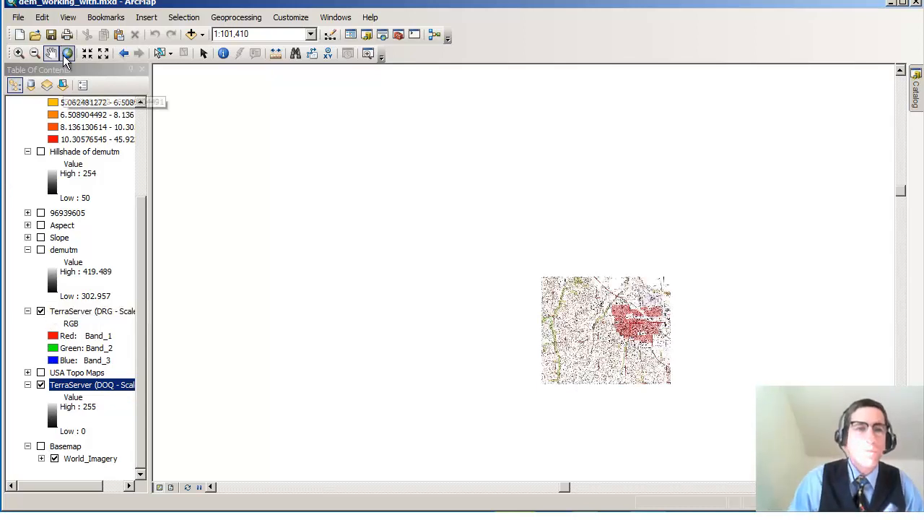
{"action": "left_click", "coordinate": [68, 17]}
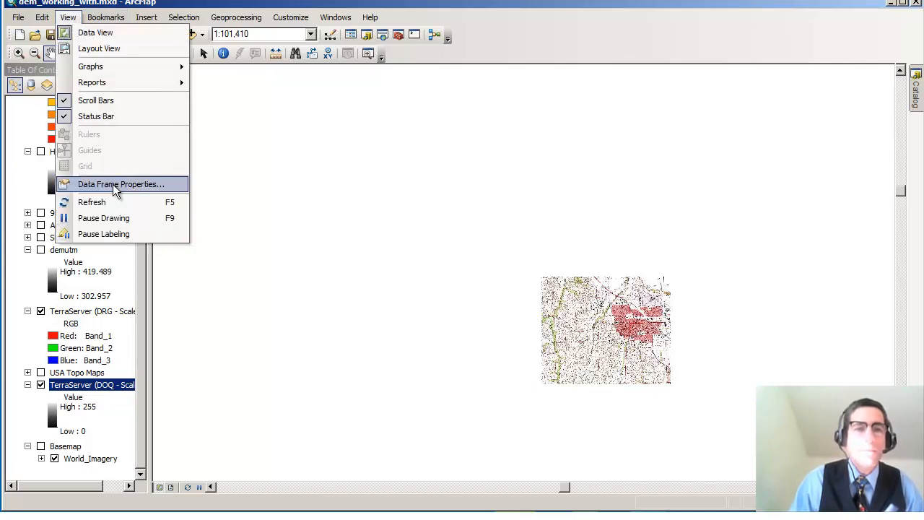
{"action": "left_click", "coordinate": [120, 183]}
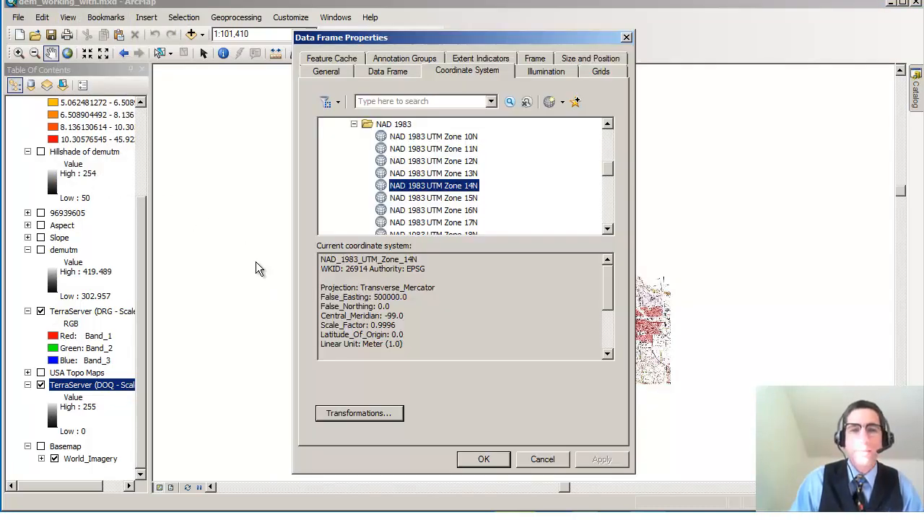
{"action": "mouse_move", "coordinate": [490, 224]}
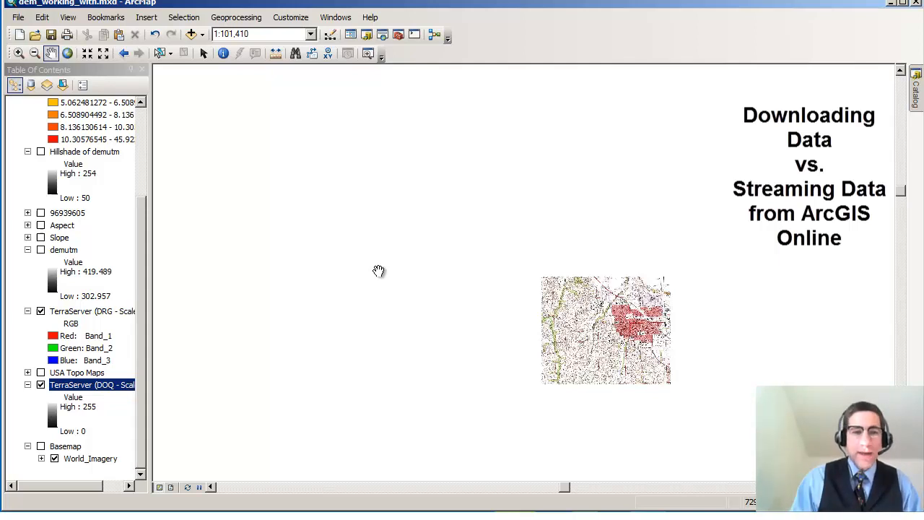
{"action": "mouse_move", "coordinate": [177, 34]}
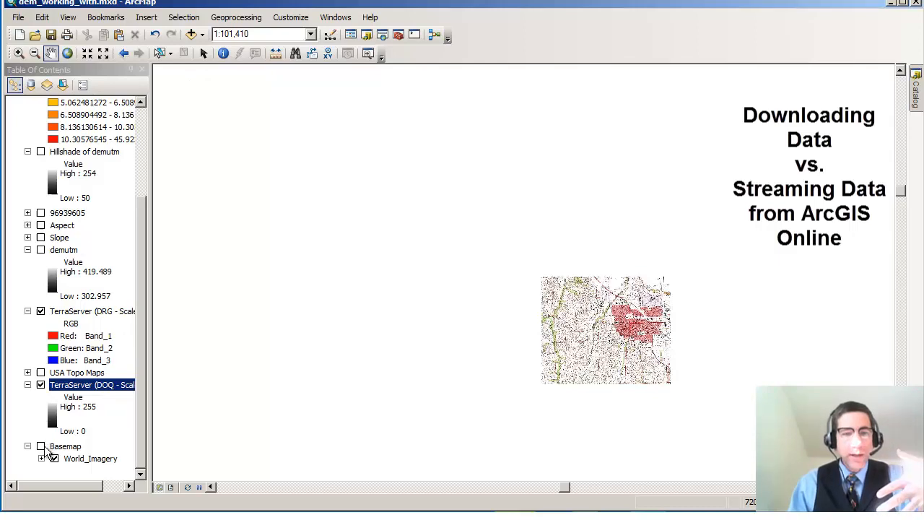
Turn on the World Imagery basemap and the streamed USA Topo Maps layer.
{"action": "left_click", "coordinate": [41, 446]}
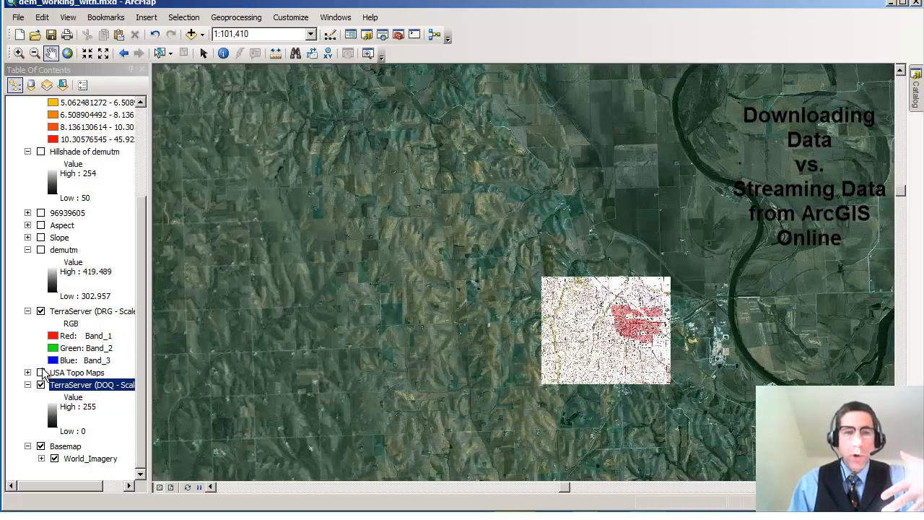
{"action": "left_click", "coordinate": [41, 372]}
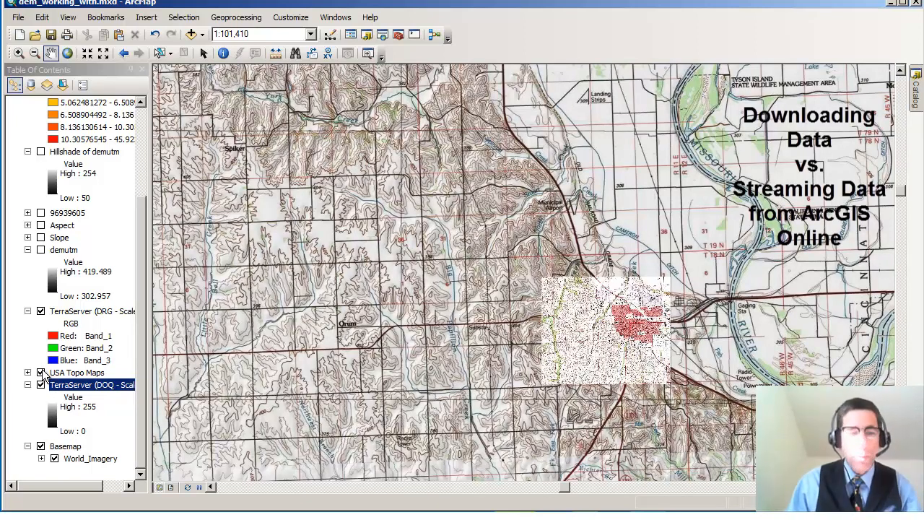
{"action": "left_click", "coordinate": [106, 16]}
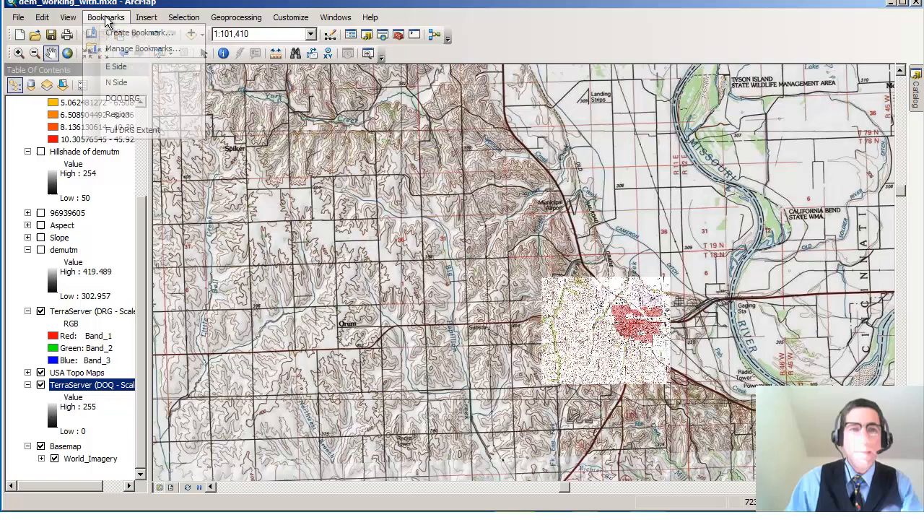
{"action": "mouse_move", "coordinate": [117, 82]}
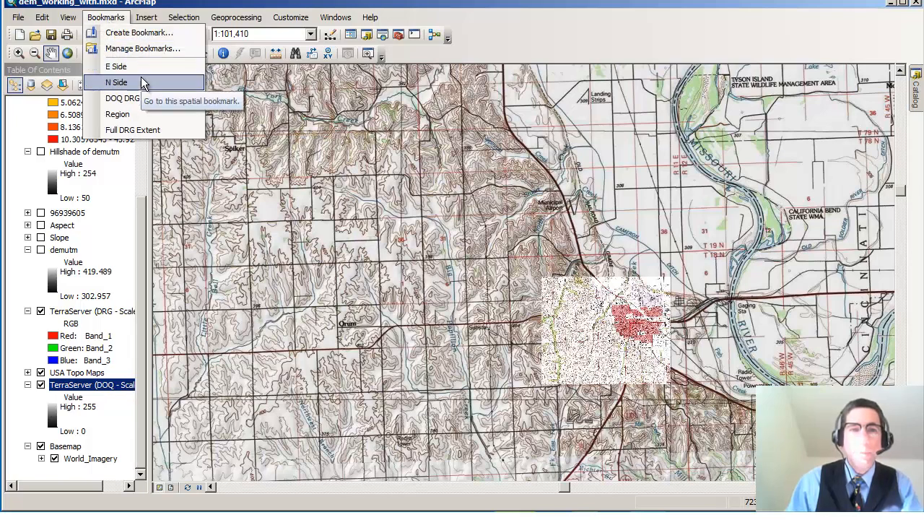
Jump to the N Side bookmark over downtown Blair.
{"action": "left_click", "coordinate": [116, 82]}
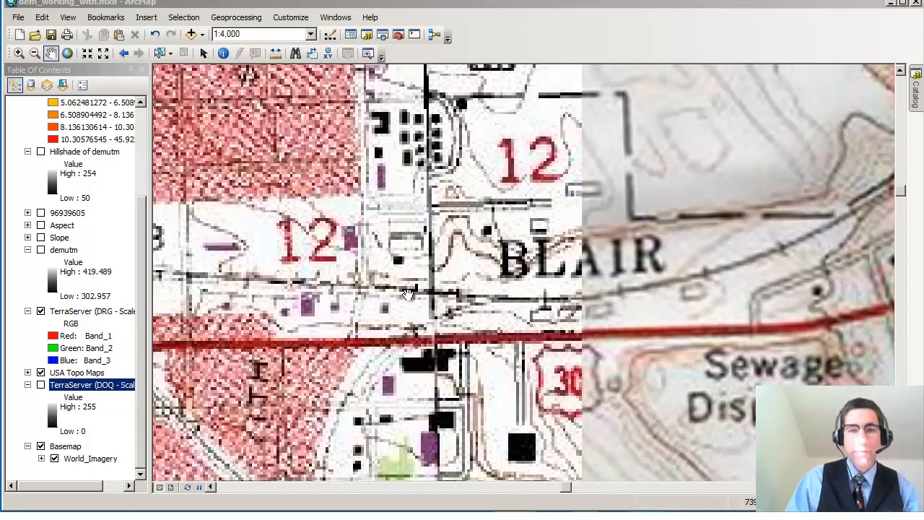
{"action": "mouse_move", "coordinate": [793, 252]}
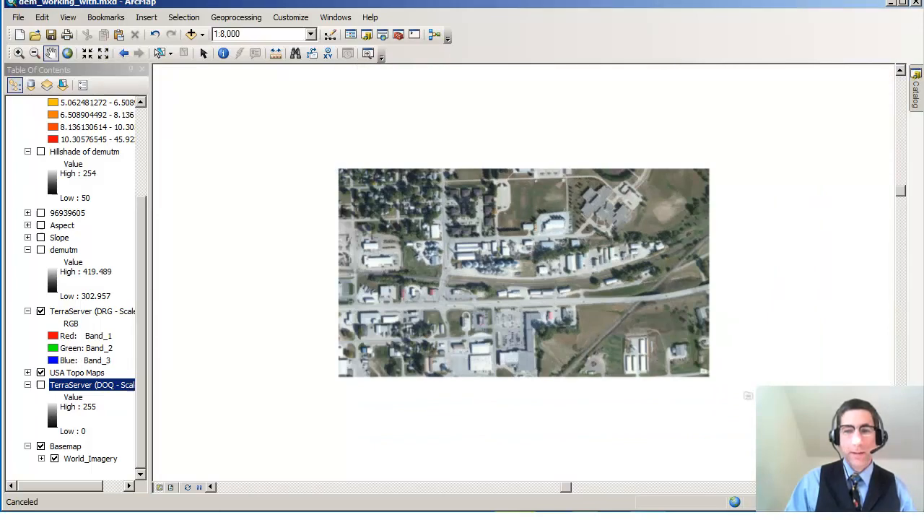
Hide the World Imagery basemap in the Table of Contents.
{"action": "left_click", "coordinate": [35, 53]}
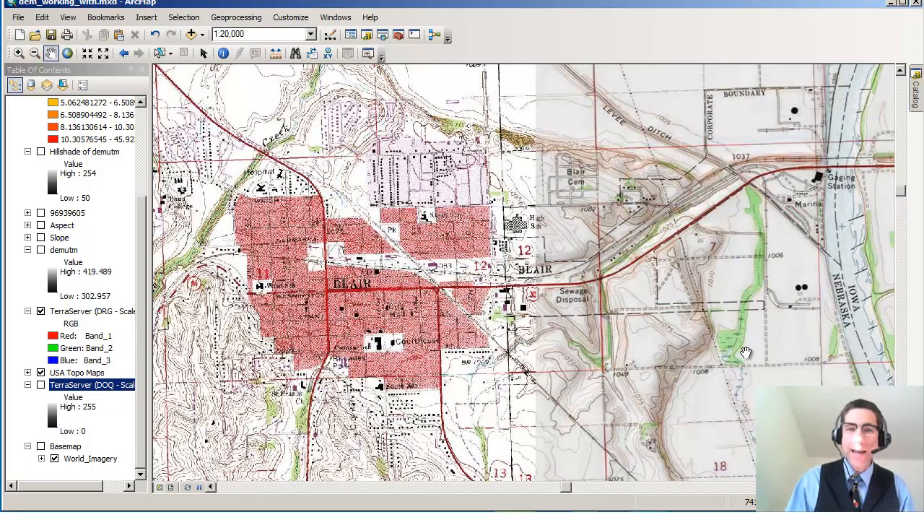
Open the Add Data dropdown options.
{"action": "left_click", "coordinate": [204, 35]}
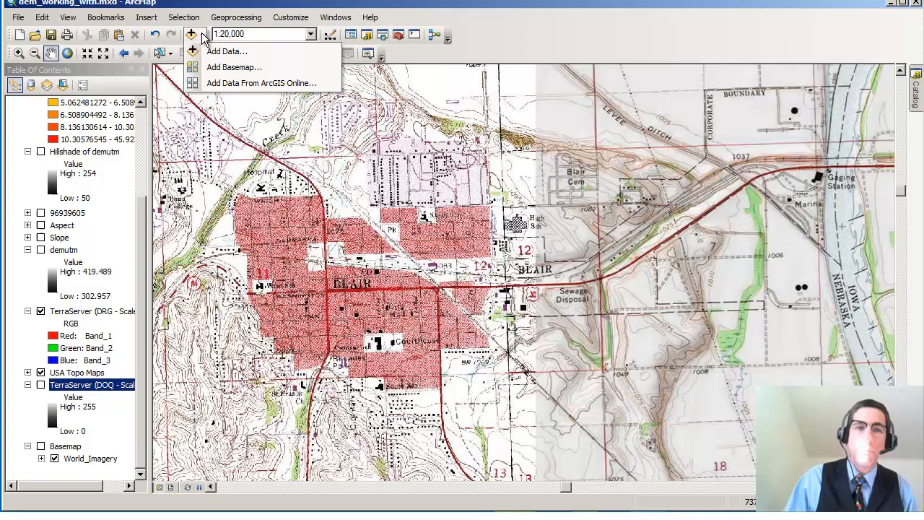
{"action": "mouse_move", "coordinate": [227, 50]}
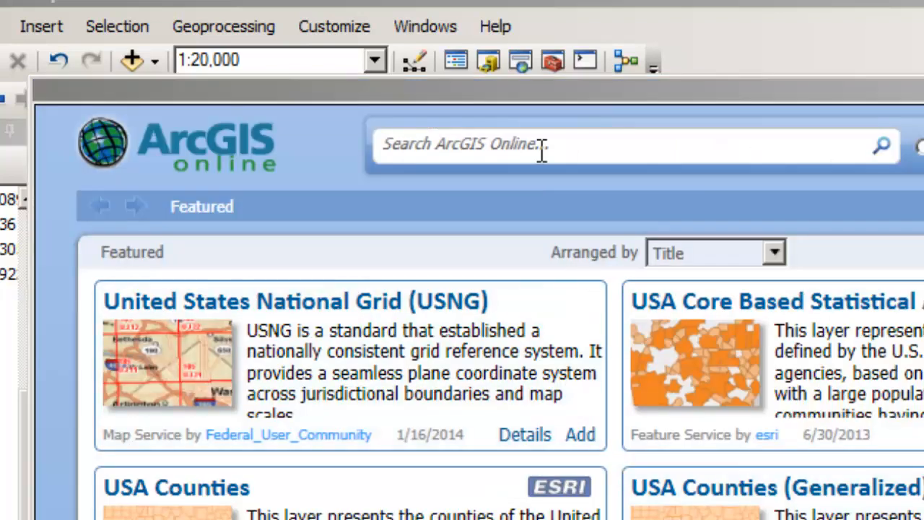
Search ArcGIS Online for 'usa topo'.
{"action": "type", "text": "su"}
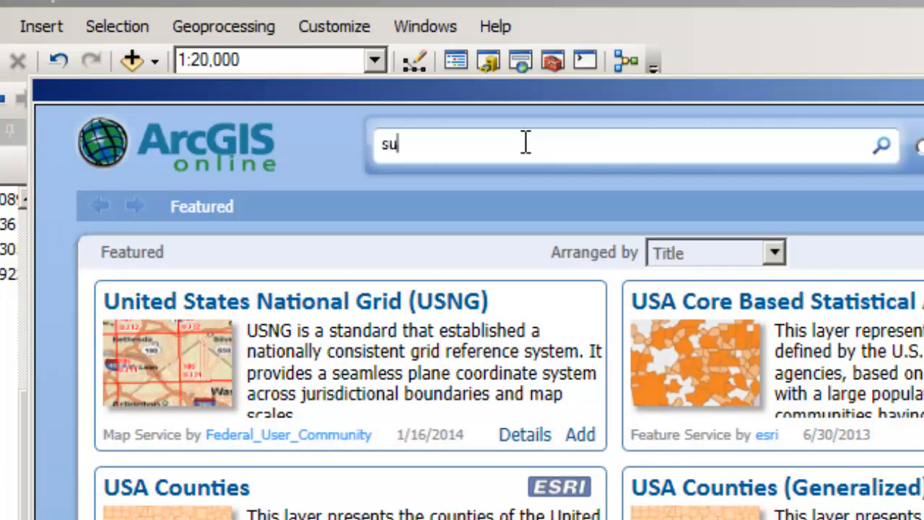
{"action": "type", "text": "usa topo"}
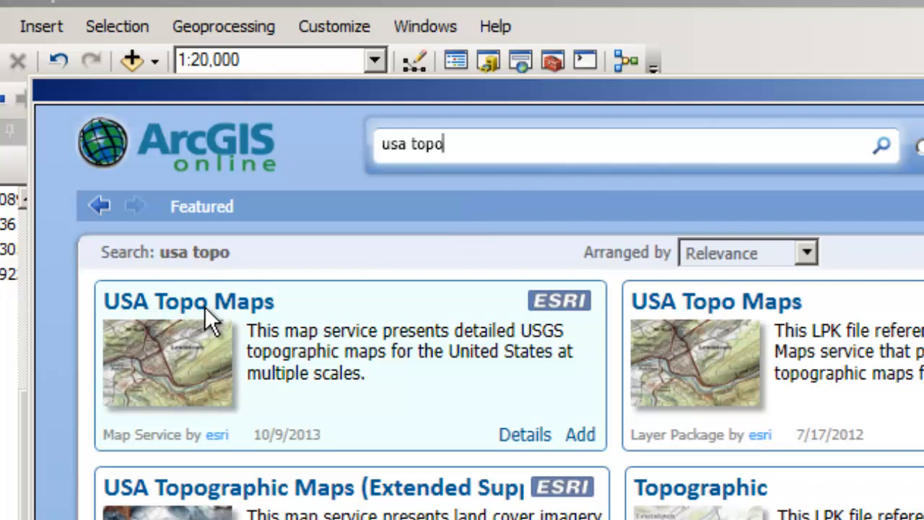
{"action": "mouse_move", "coordinate": [476, 357]}
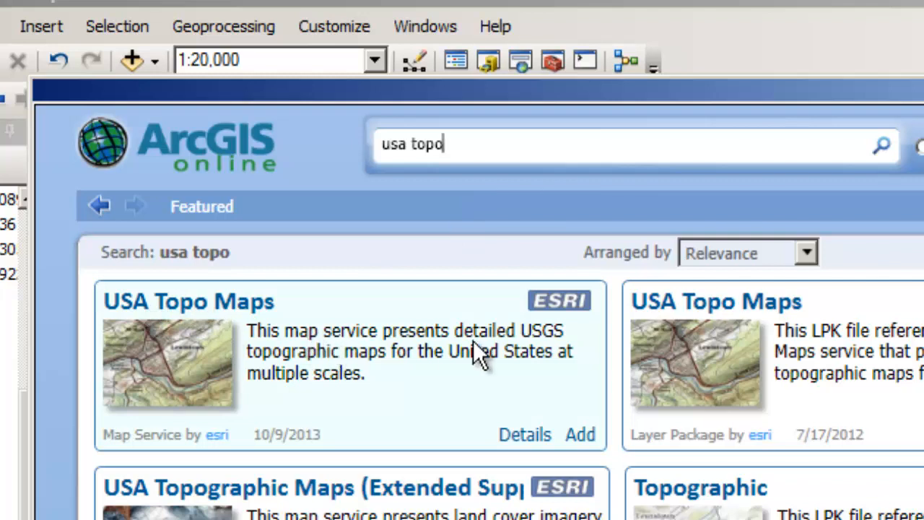
{"action": "mouse_move", "coordinate": [292, 372]}
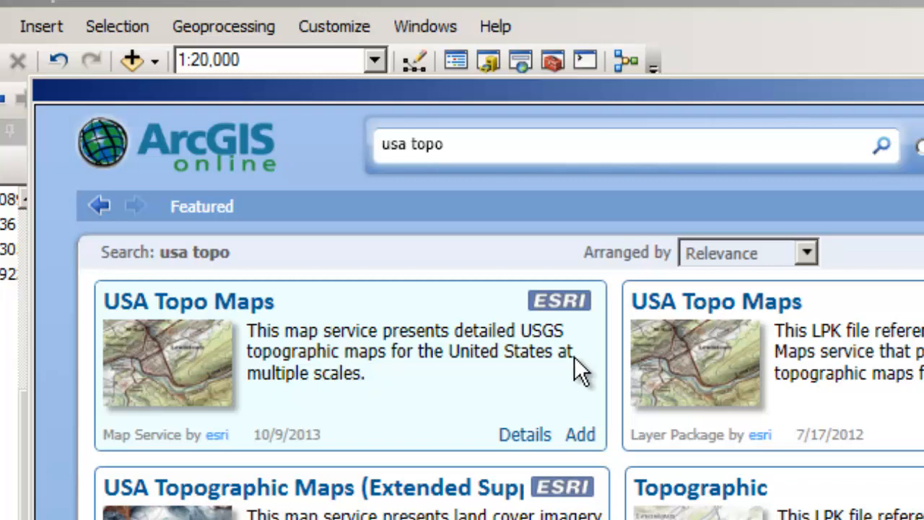
{"action": "mouse_move", "coordinate": [877, 280]}
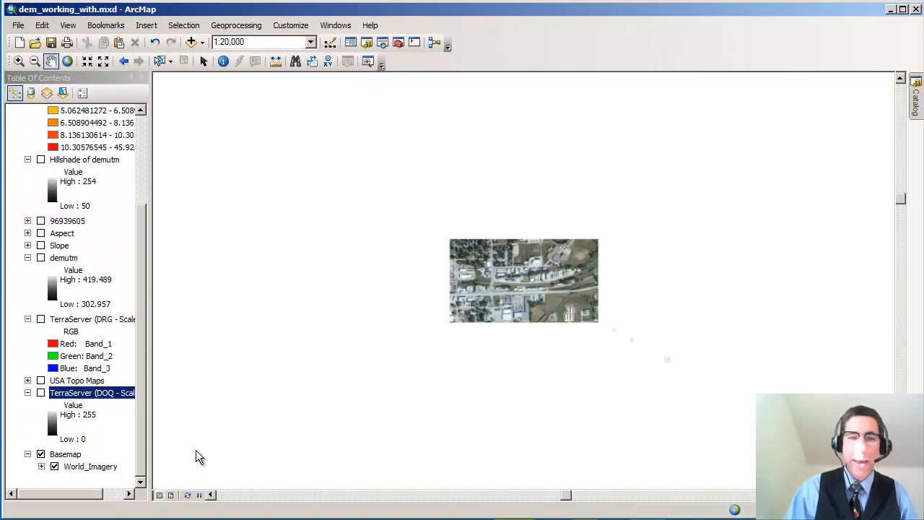
{"action": "mouse_move", "coordinate": [124, 455]}
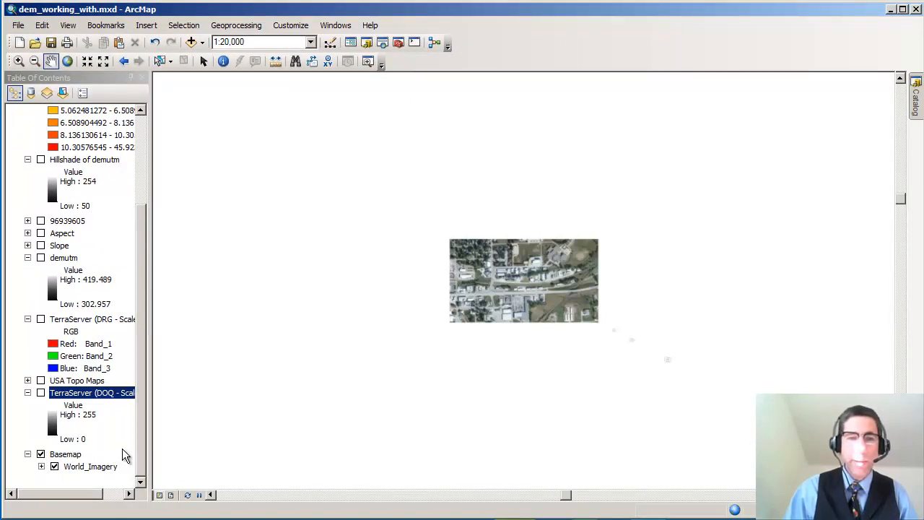
{"action": "mouse_move", "coordinate": [206, 47]}
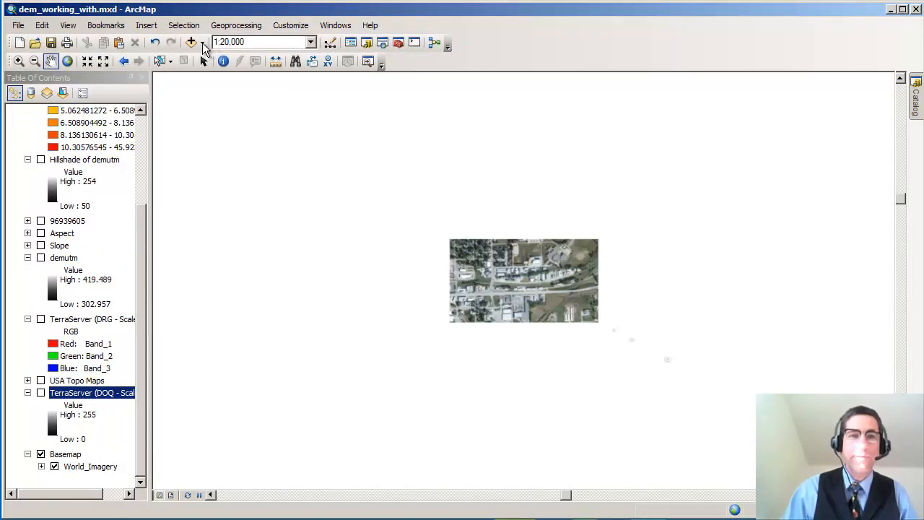
Open the basemap gallery from the Add Data dropdown.
{"action": "left_click", "coordinate": [192, 41]}
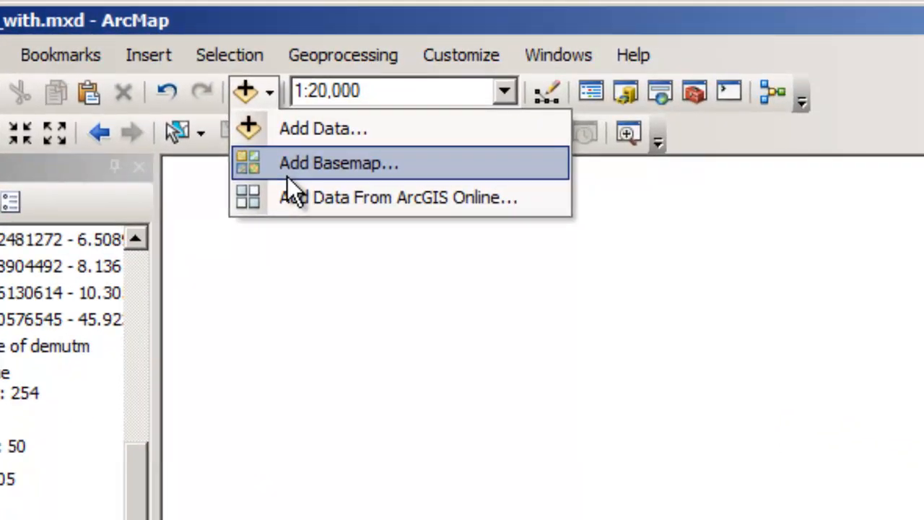
{"action": "left_click", "coordinate": [338, 163]}
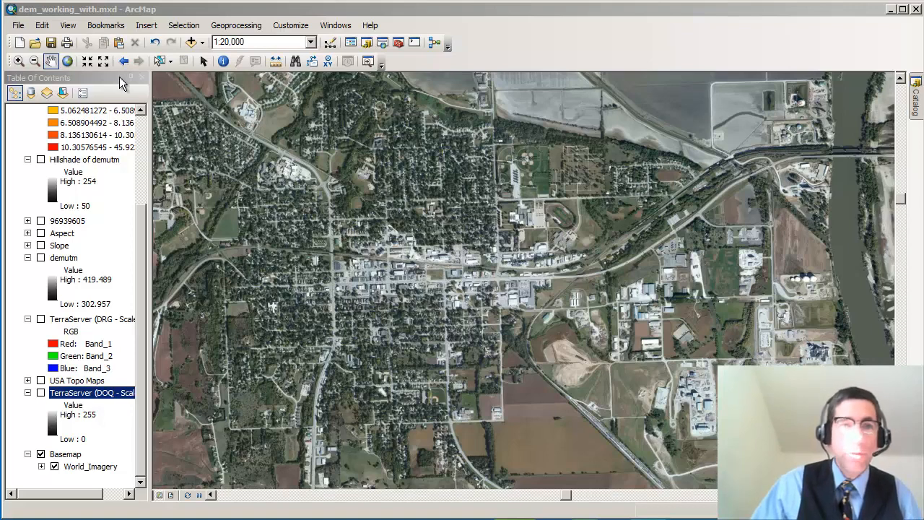
Zoom out over Blair's farmland and briefly toggle the TerraServer DOQ layer to compare.
{"action": "left_click", "coordinate": [105, 25]}
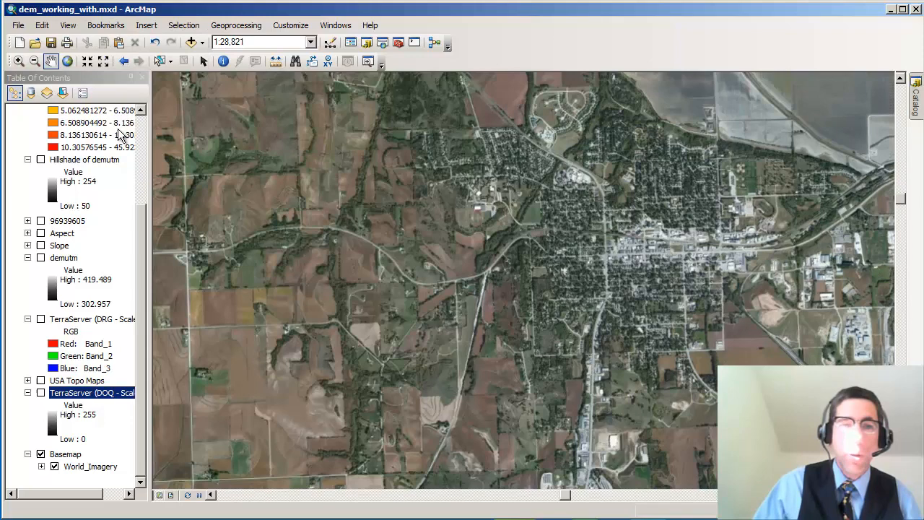
{"action": "left_click", "coordinate": [41, 392]}
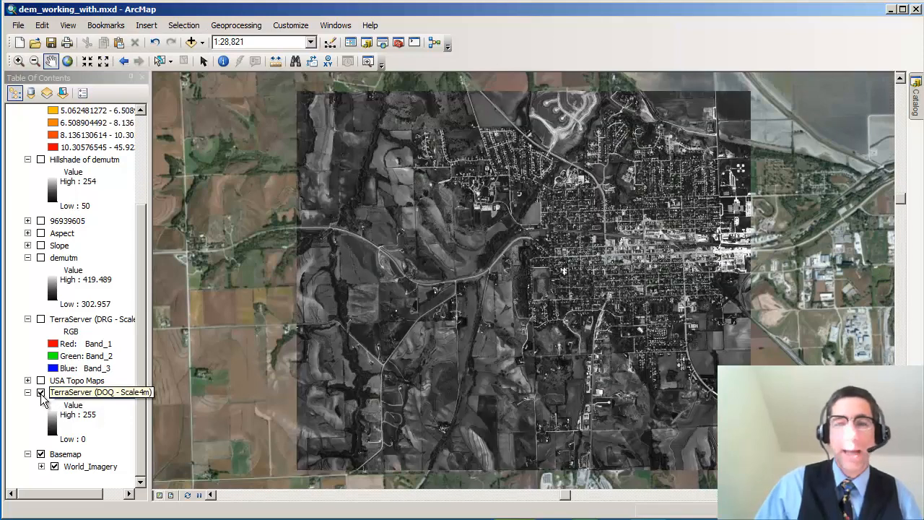
{"action": "left_click", "coordinate": [93, 392]}
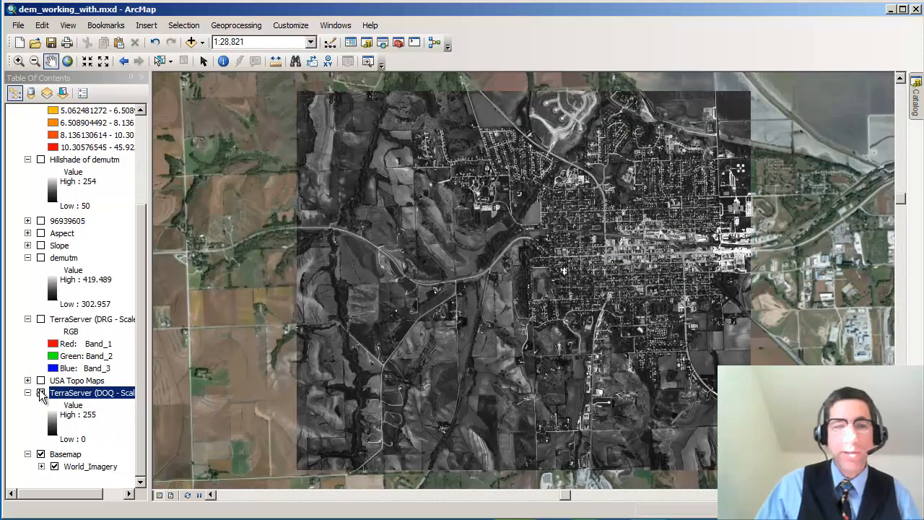
{"action": "left_click", "coordinate": [41, 392]}
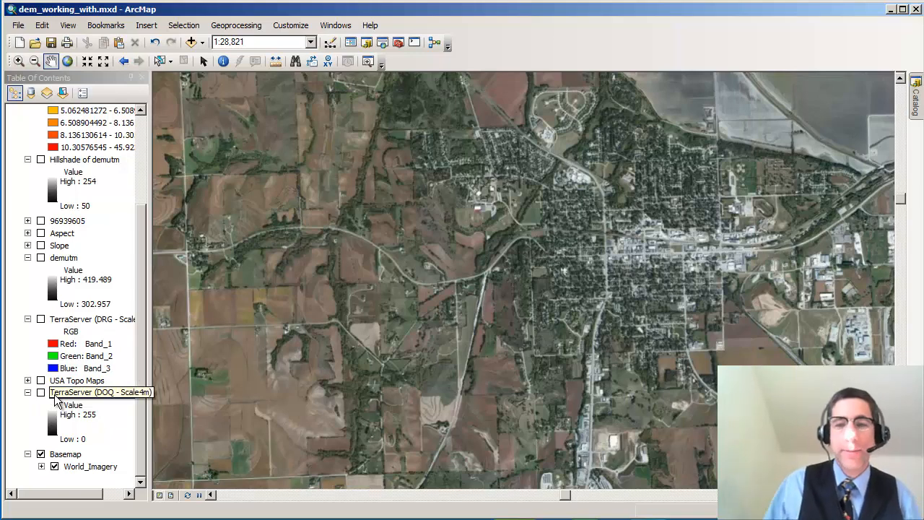